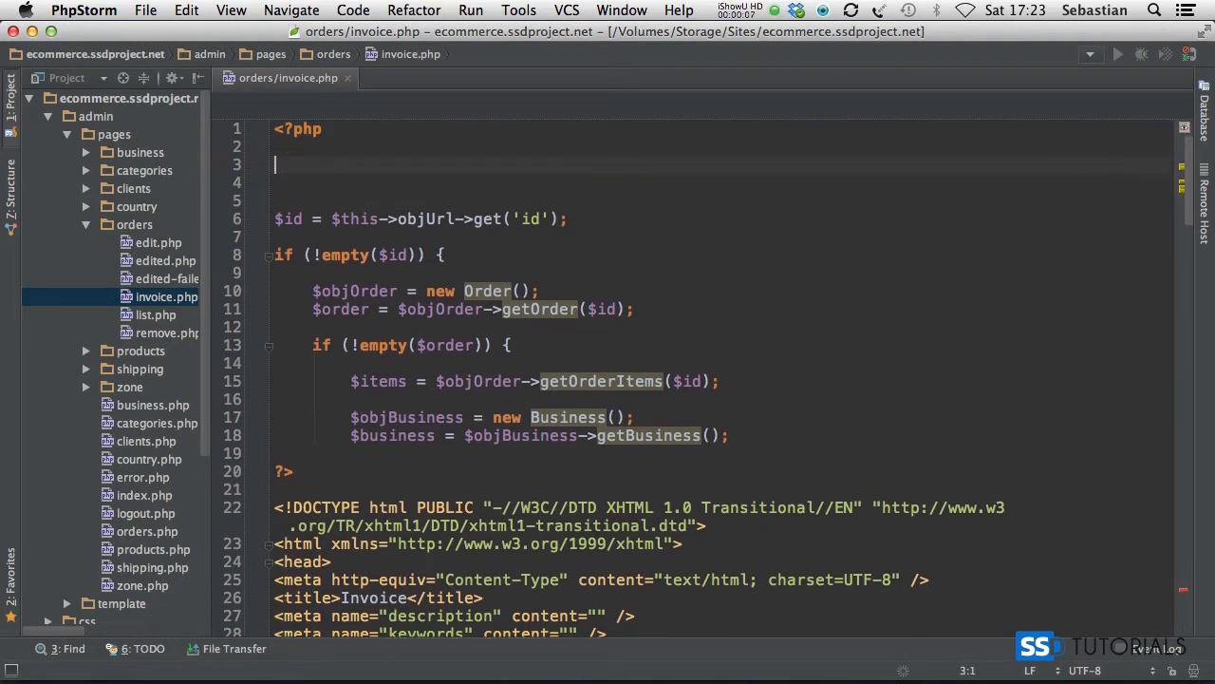
# Add 'use SSD\Order;' and 'use SSD\Business;' below the opening PHP tag.
pyautogui.write('use O')
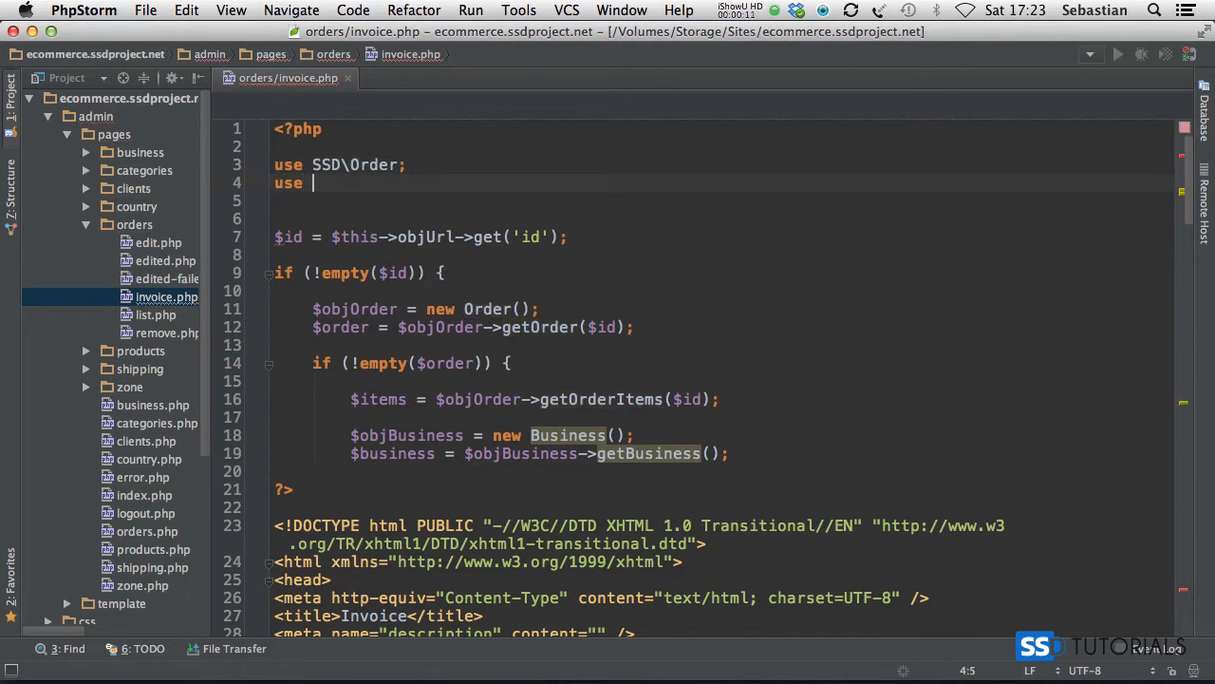
pyautogui.write('SSD\\Business;')
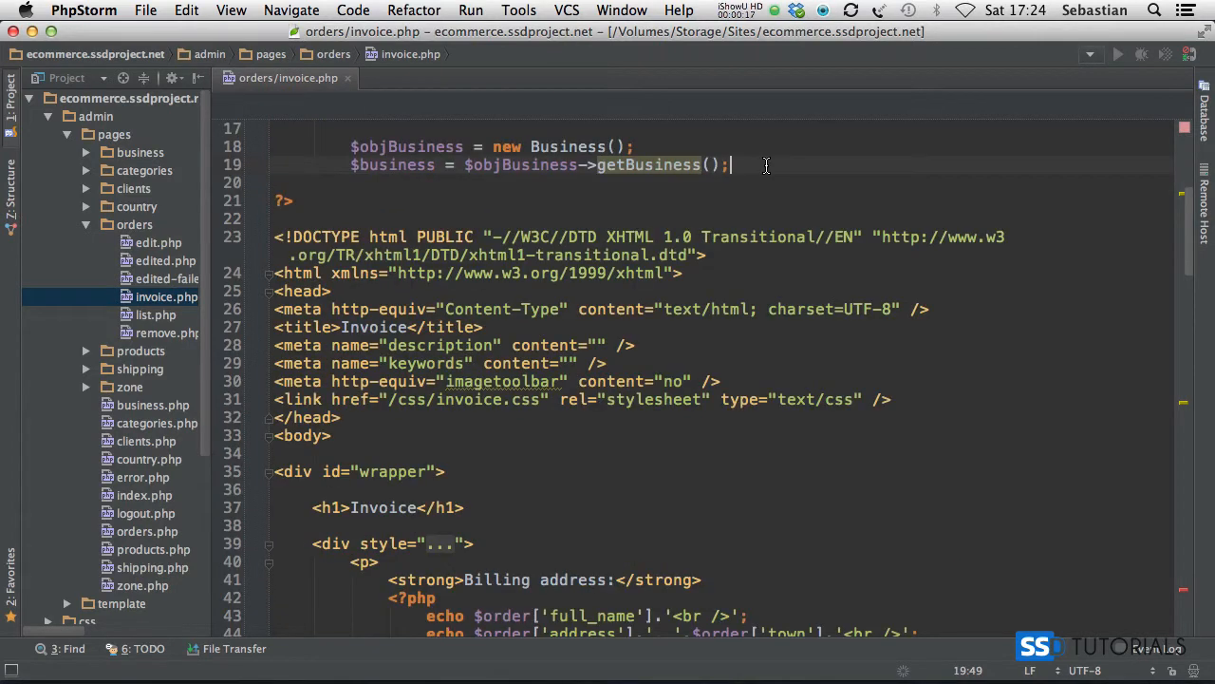
# Replace getBusiness() with getOne(Business::BUSINESS_ID) on line 19.
pyautogui.doubleClick(647, 164)
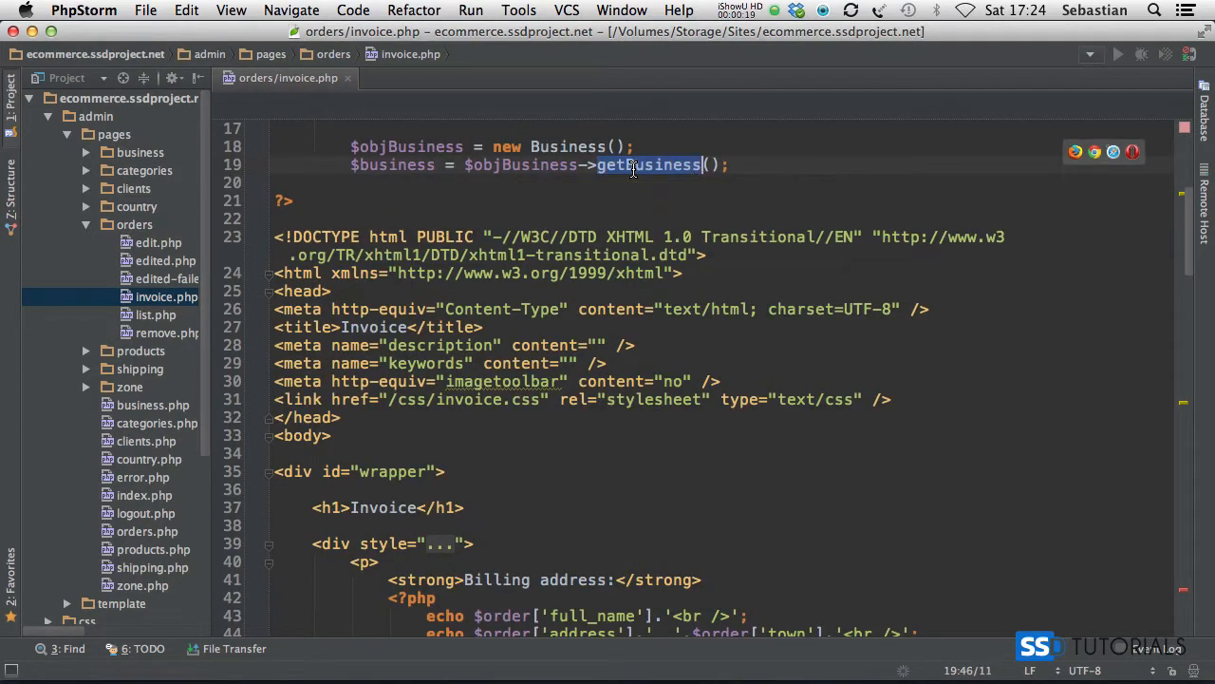
pyautogui.write('getOne')
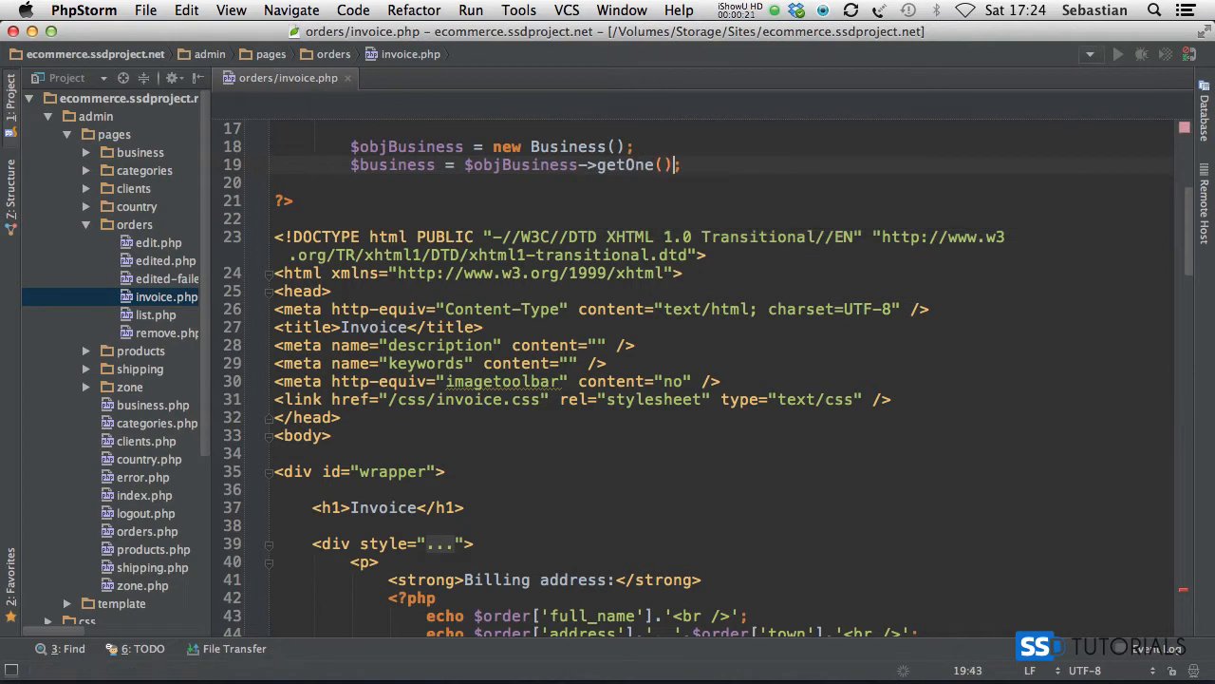
pyautogui.write('Business::BUSINESS_ID')
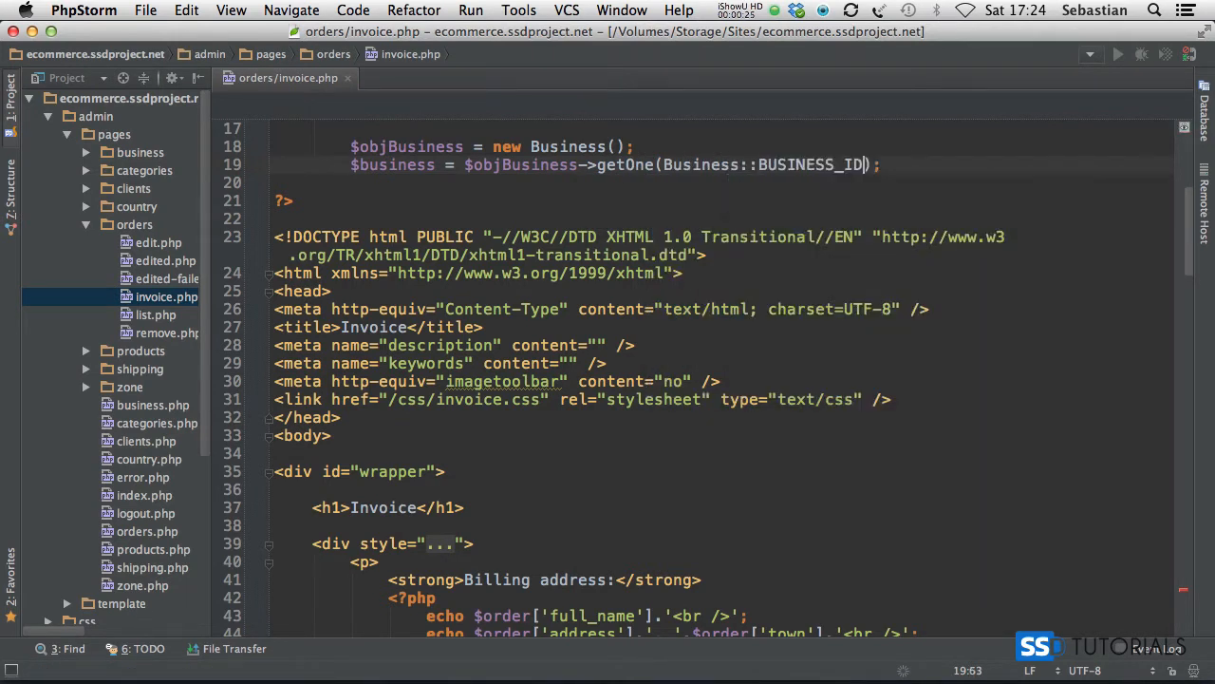
pyautogui.doubleClick(807, 164)
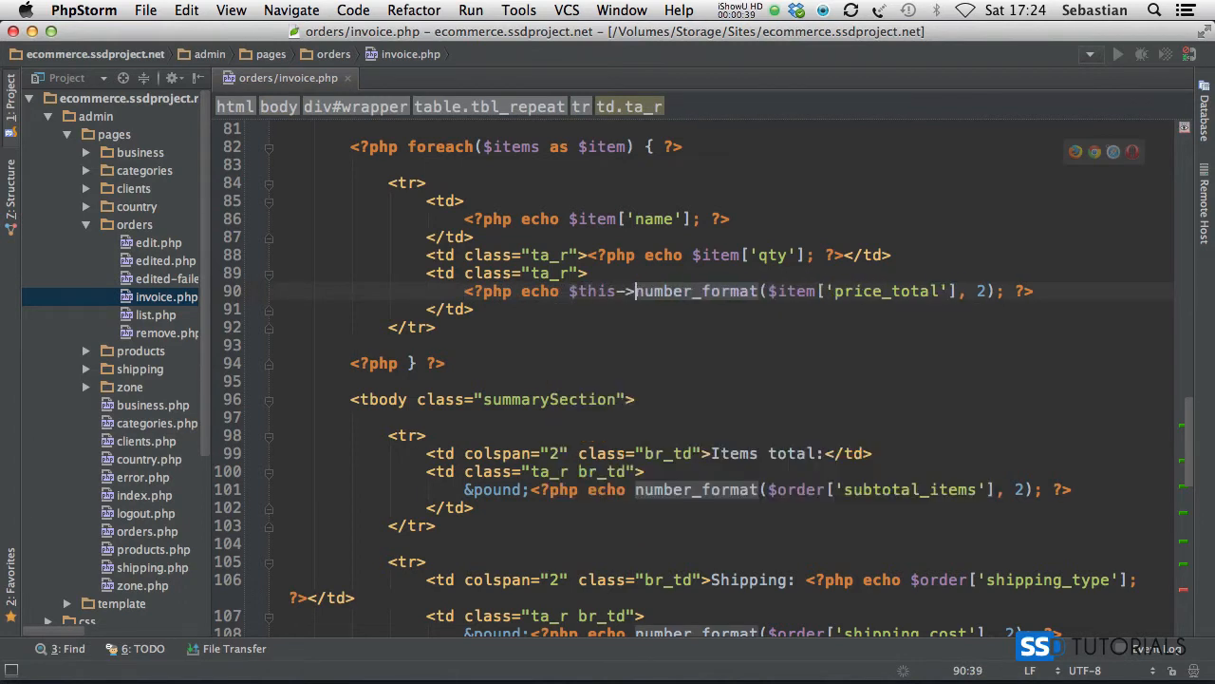
# Wrap the item price total and items subtotal number_format calls in $this->objCurrency->display().
pyautogui.write('objCurrency->display')
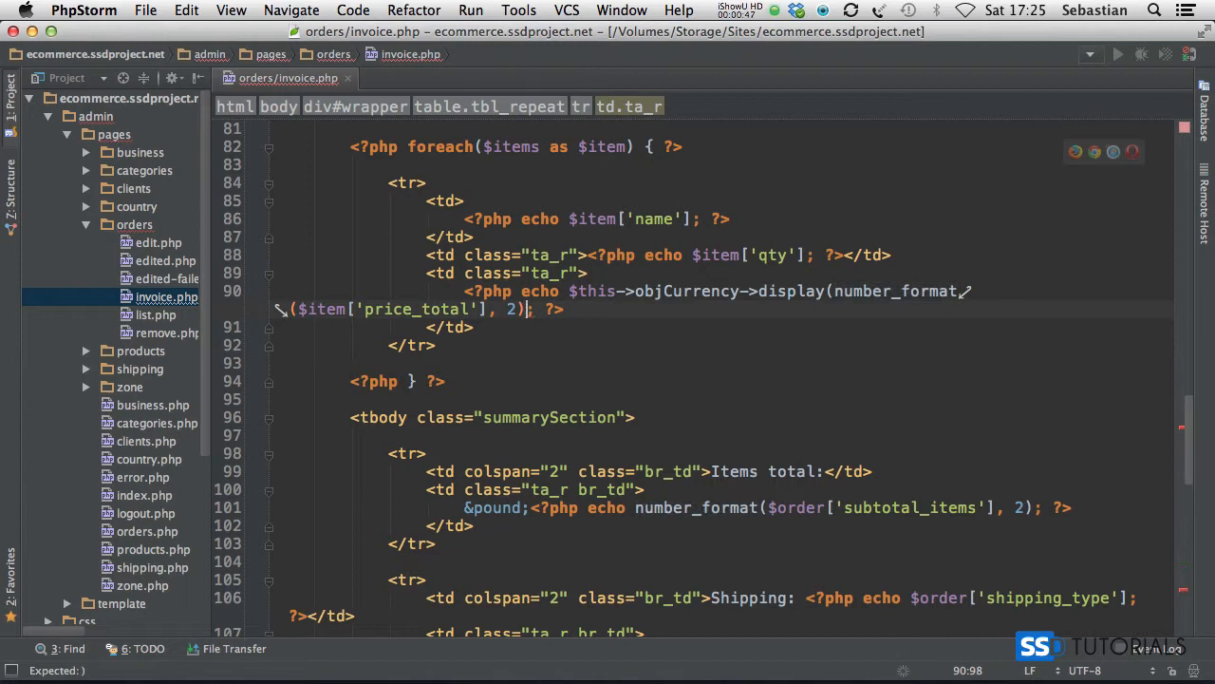
pyautogui.write('(')
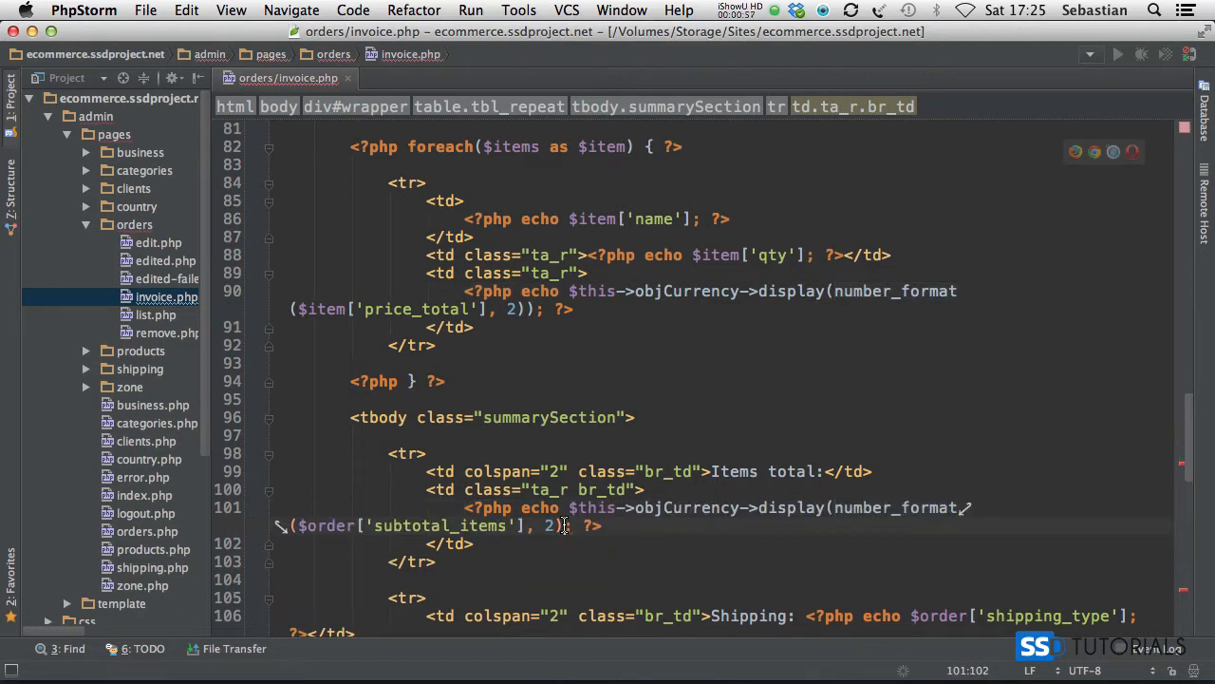
pyautogui.write(')')
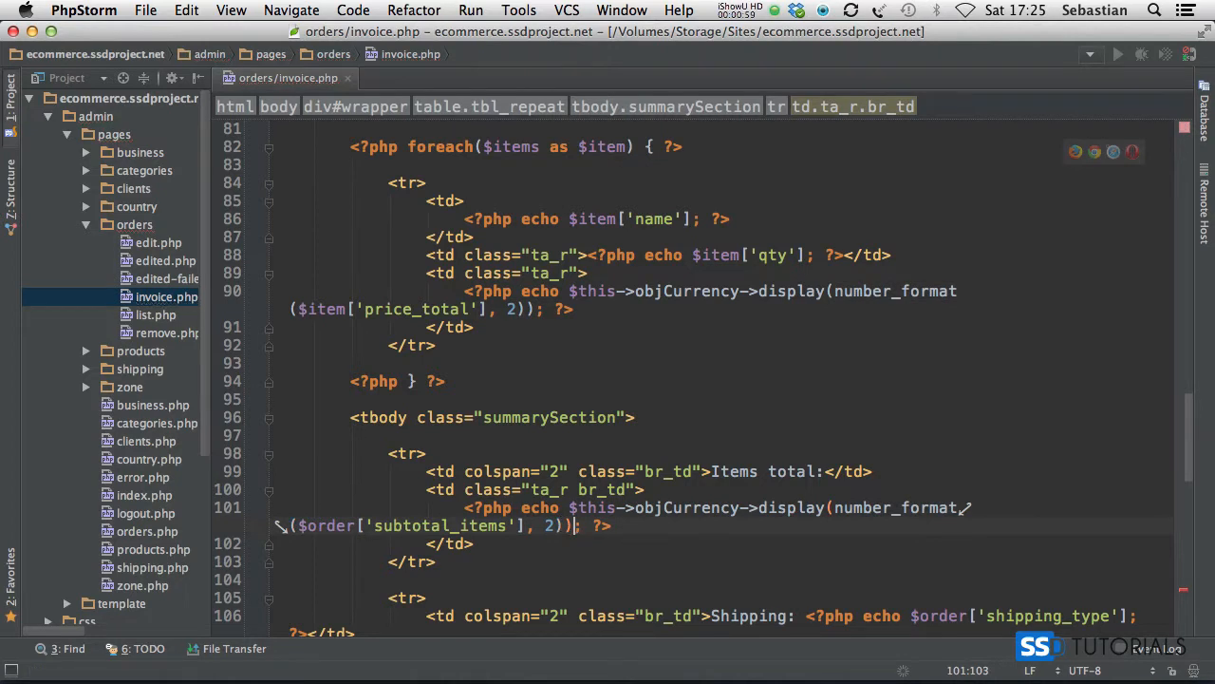
pyautogui.scroll(-3)
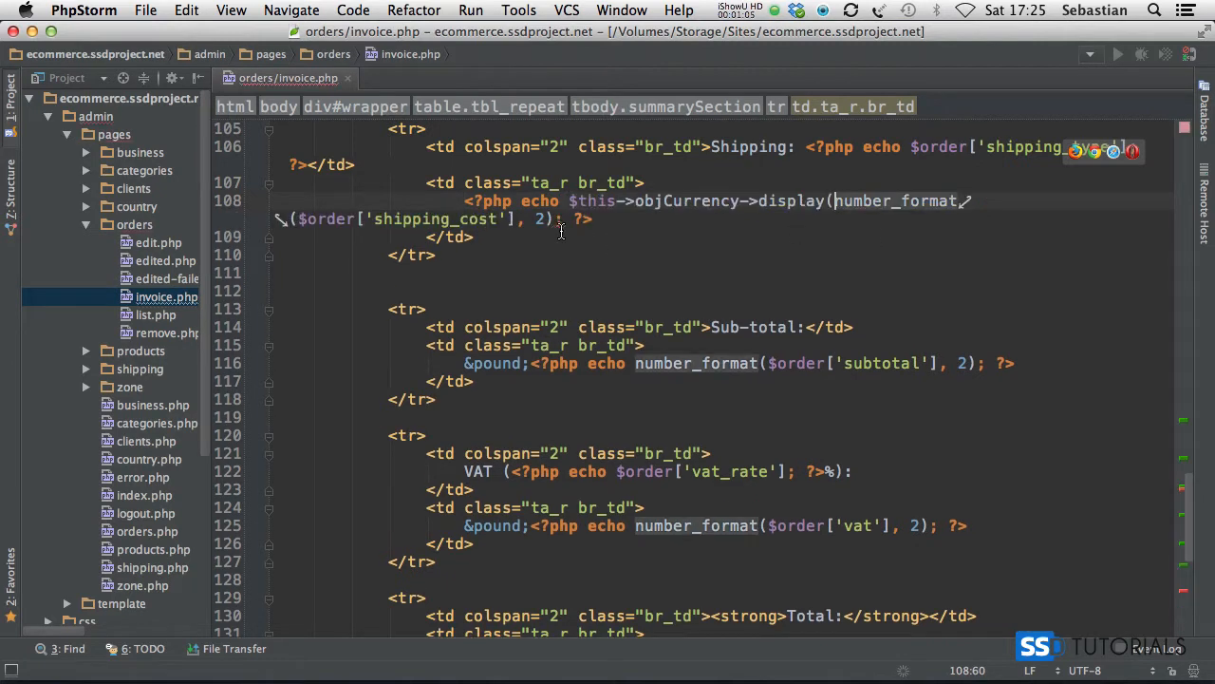
# Close $this->objCurrency->display() around number_format($order['shipping_cost'], 2) on line 108.
pyautogui.write(')')
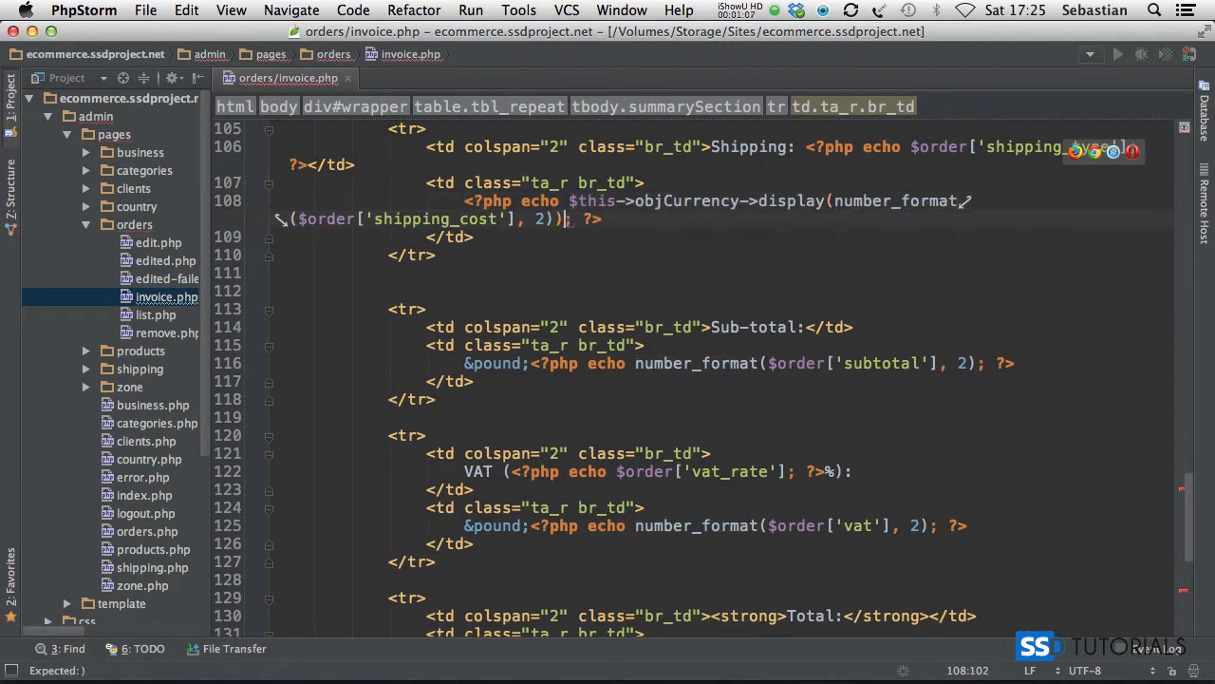
pyautogui.doubleClick(494, 362)
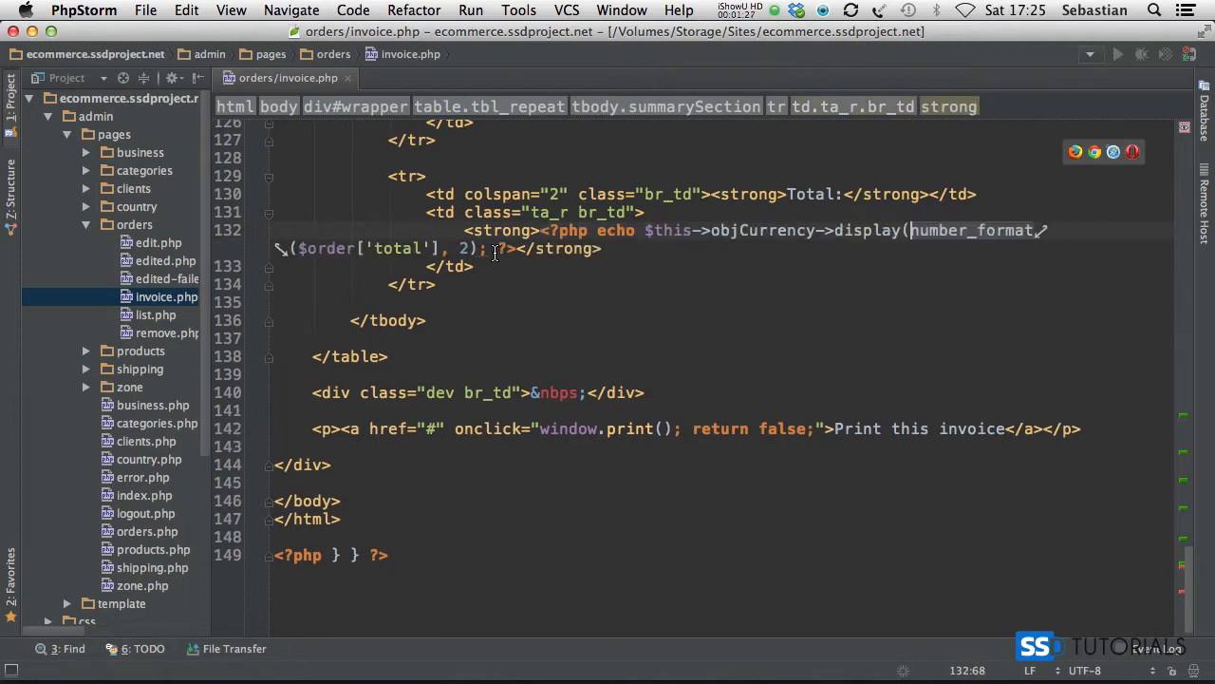
# Add the closing parenthesis after number_format($order['total'], 2) on line 132.
pyautogui.write(')')
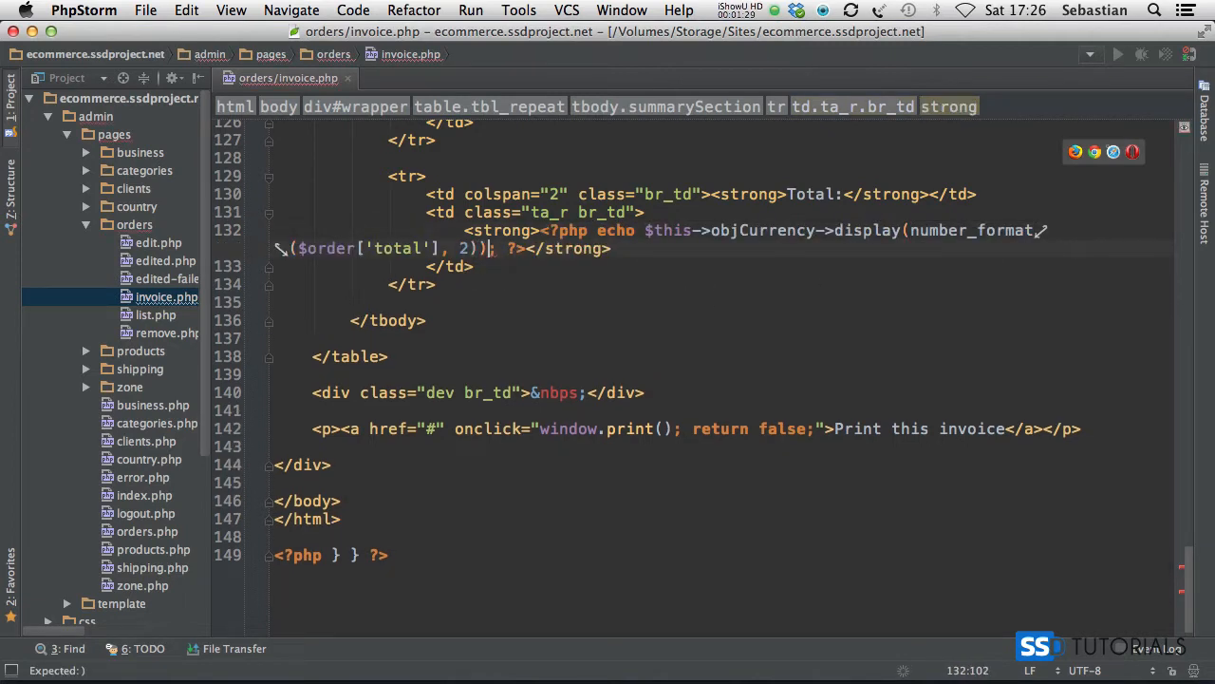